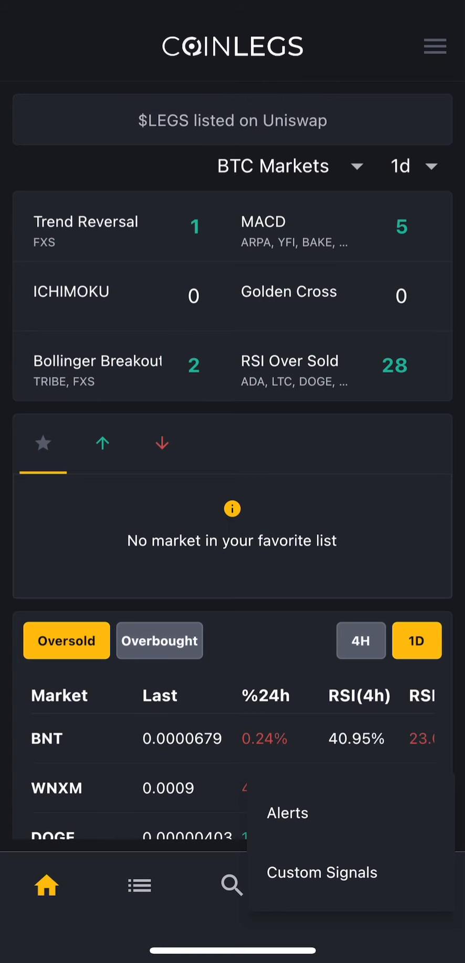
Go to the Alerts page showing the Telegram bot registration requirement
left_click(286, 813)
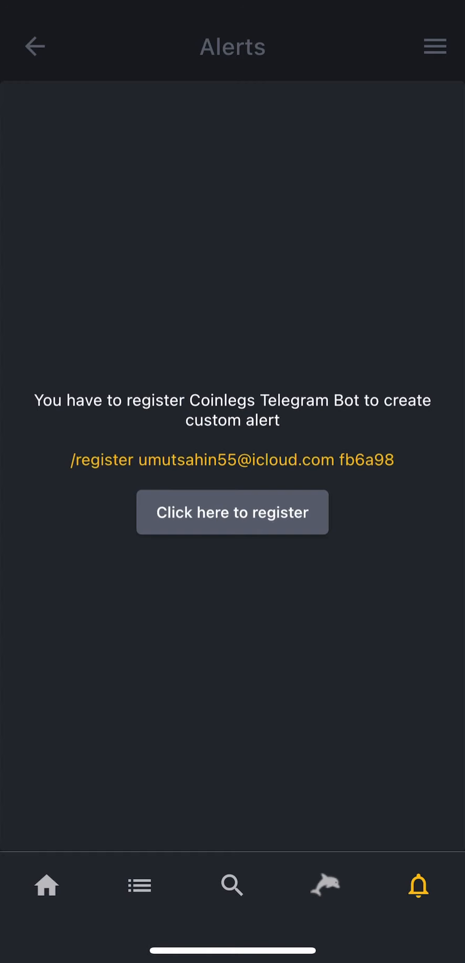
Start a Telegram chat with Coinlegs Bot and send it the /register command
left_click(232, 512)
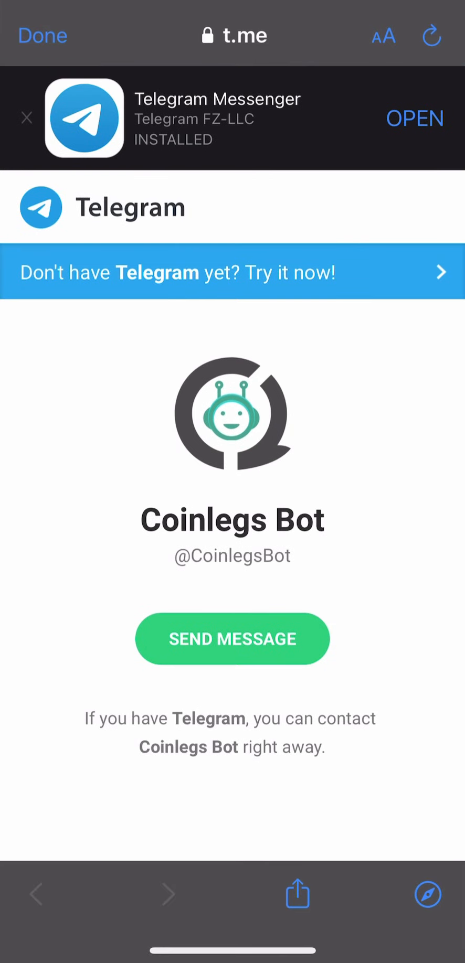
left_click(232, 639)
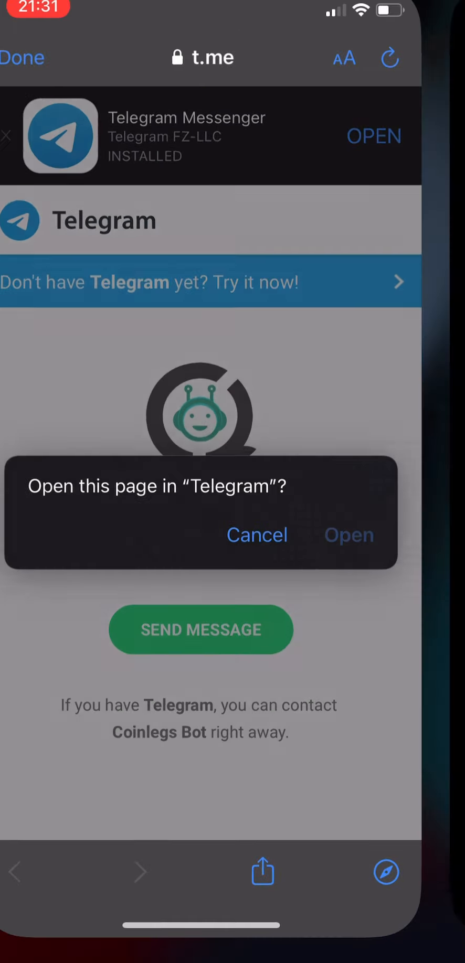
left_click(349, 535)
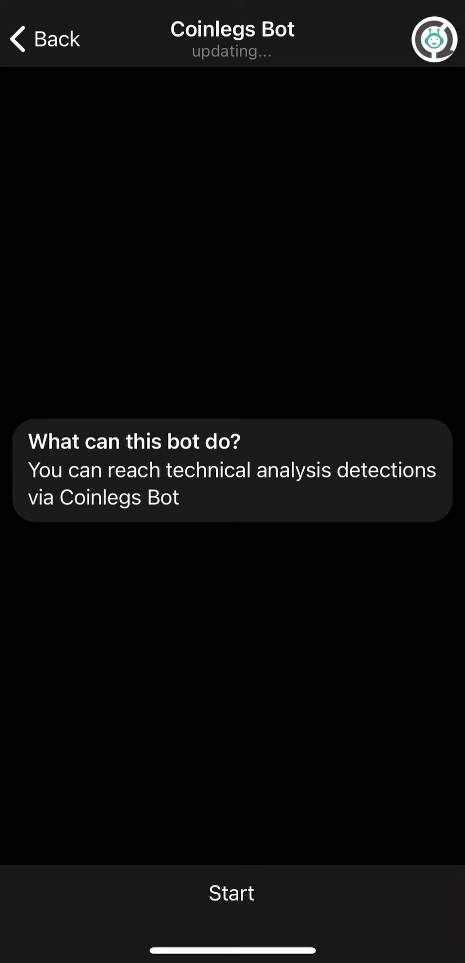
left_click(232, 893)
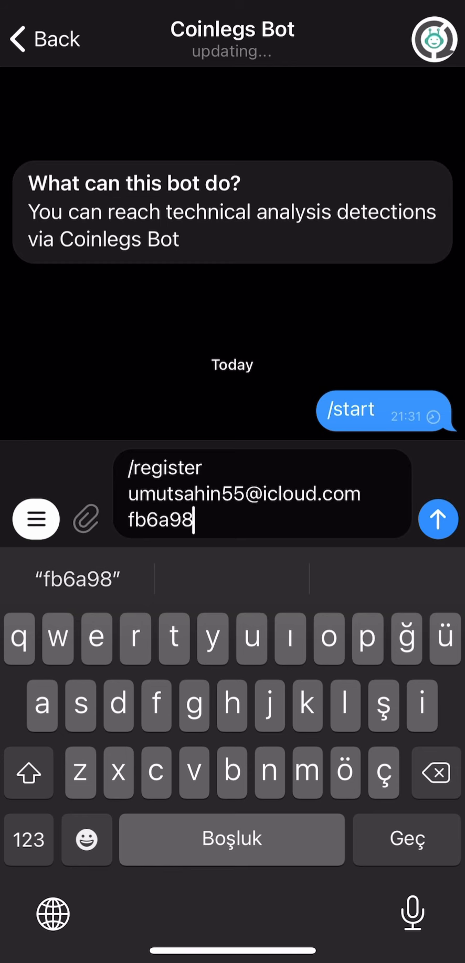
left_click(437, 519)
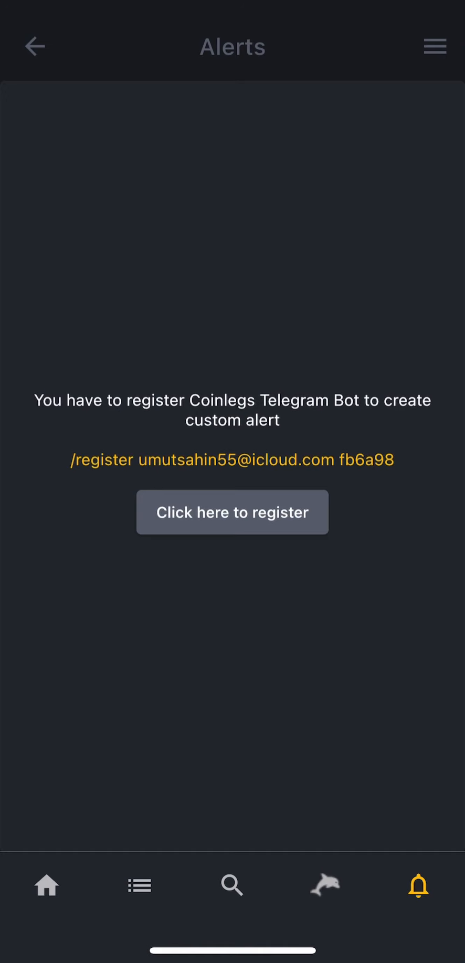
Reload the now-unlocked Alerts list and bring up the New Alert form
left_click(46, 886)
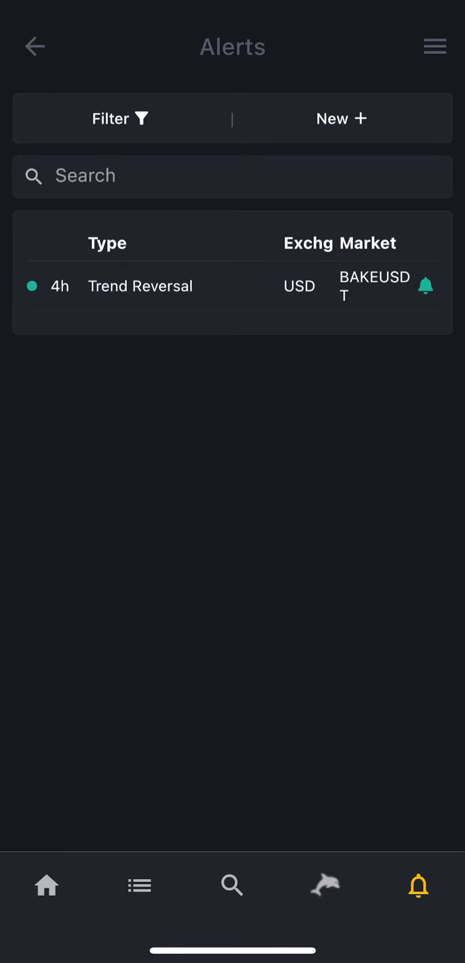
left_click(341, 117)
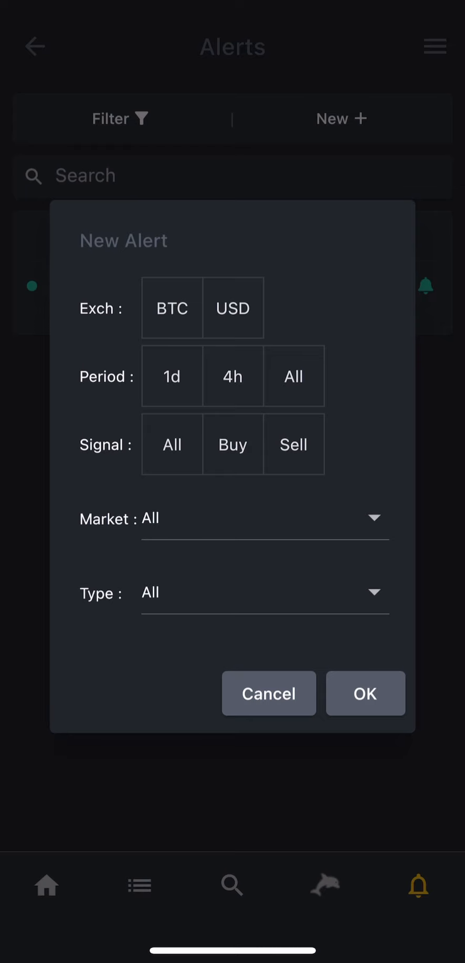
Save a BTC 4h Sell Golden Cross alert for ADABTC and mute its notifications
left_click(172, 307)
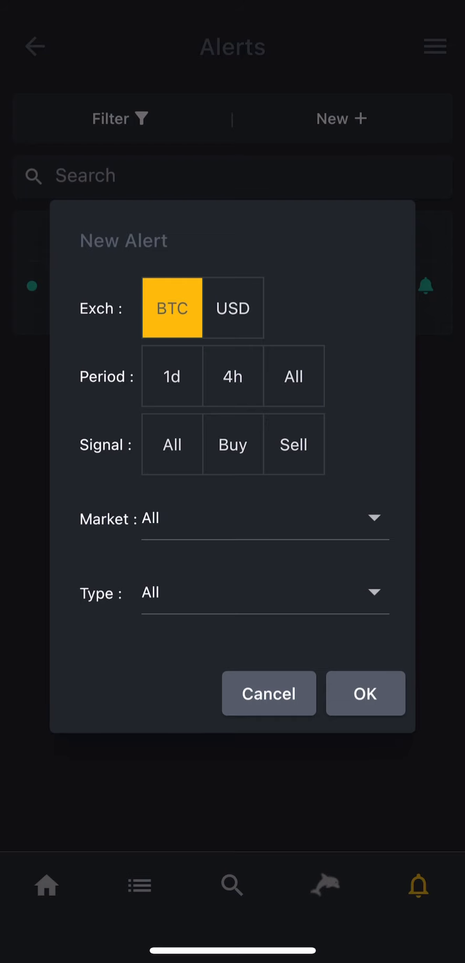
left_click(233, 376)
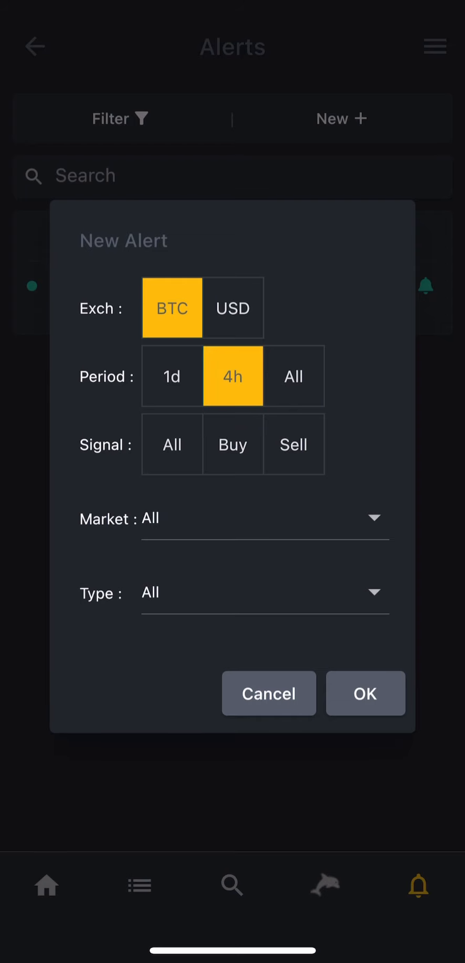
left_click(294, 443)
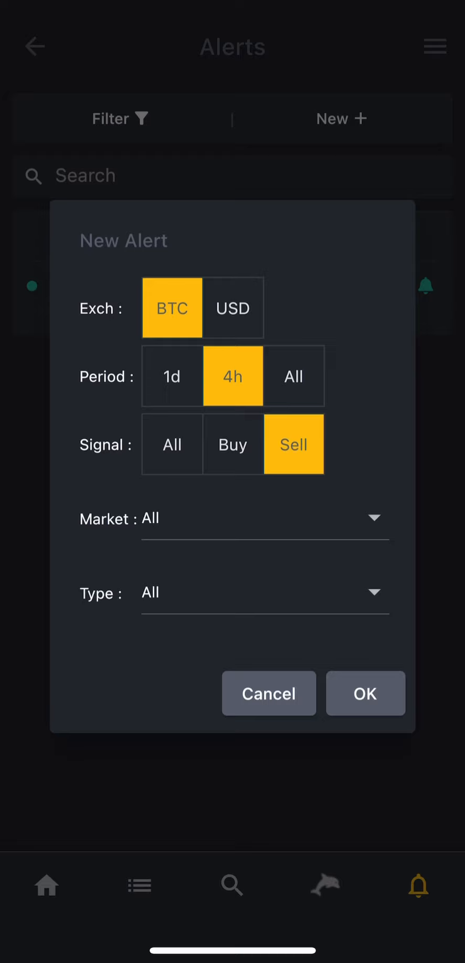
left_click(264, 518)
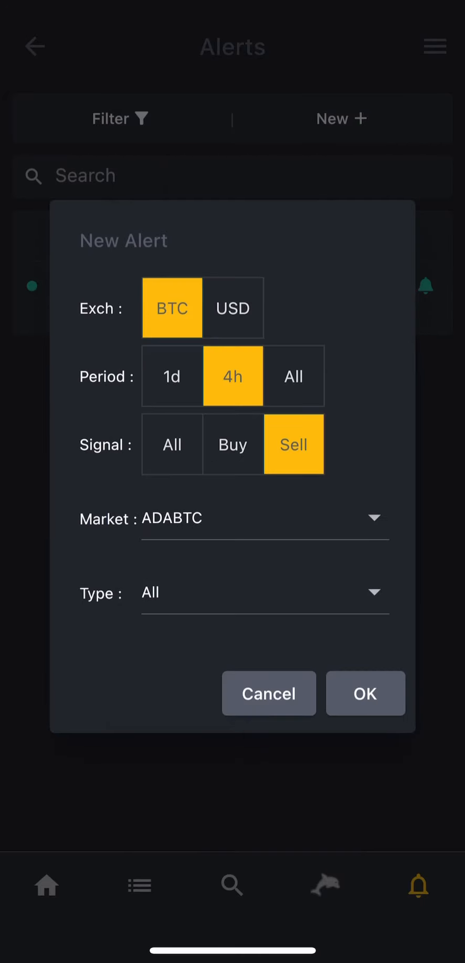
left_click(264, 593)
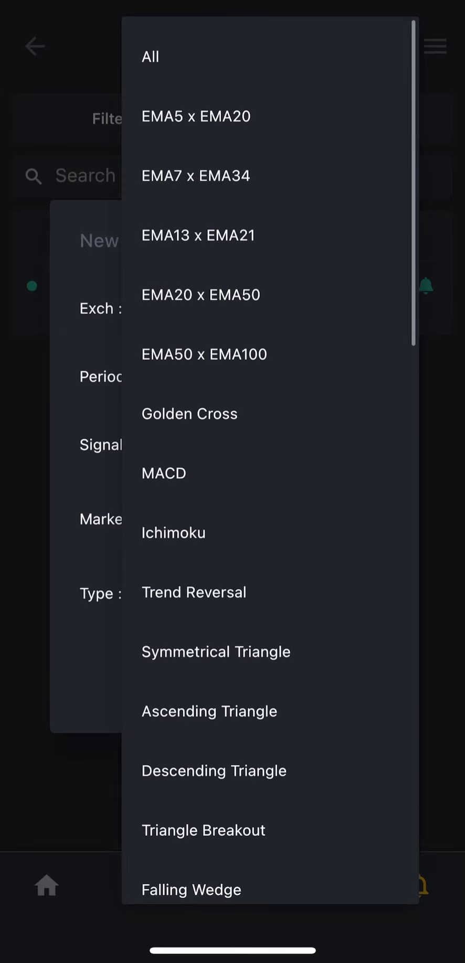
left_click(189, 413)
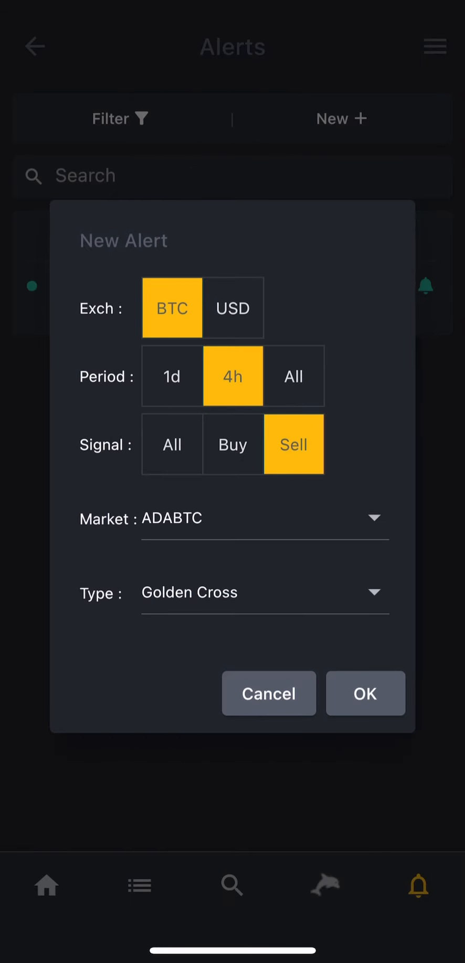
left_click(365, 692)
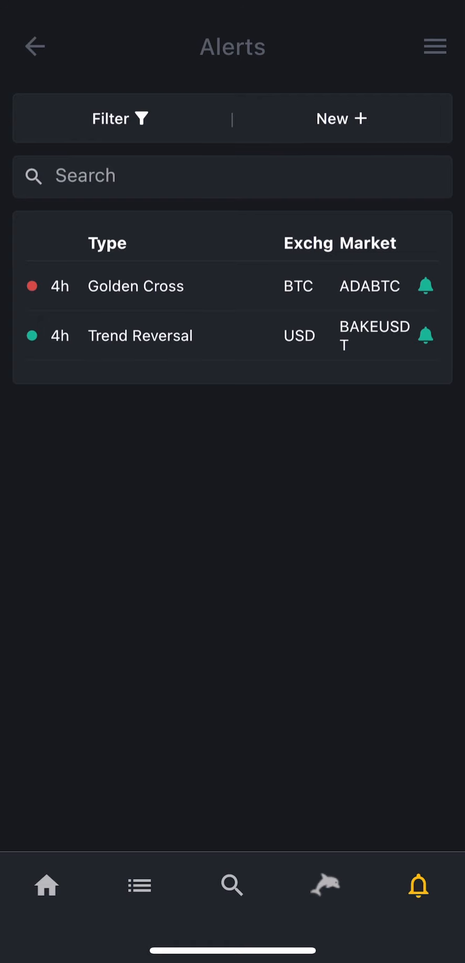
left_click(426, 286)
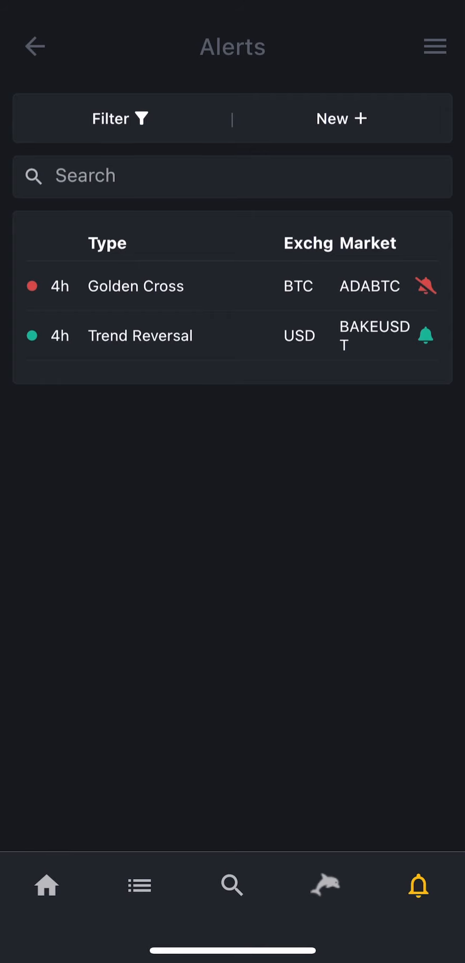
Delete the ADABTC Golden Cross alert, leaving only the BAKEUSDT Trend Reversal alert
left_click(425, 286)
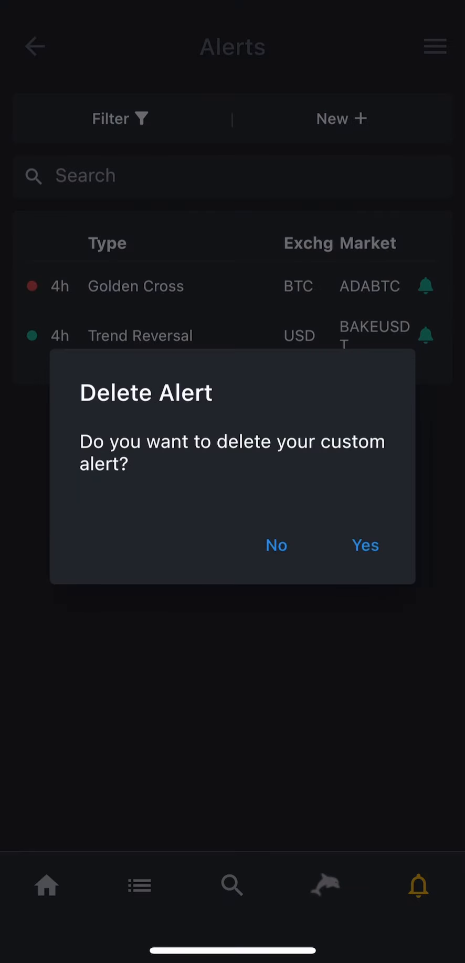
left_click(365, 545)
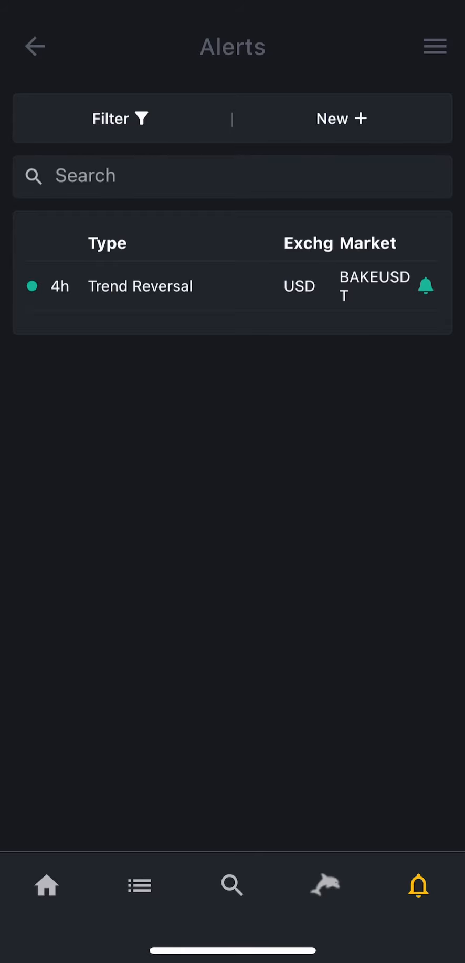
Save a new USD 1d Buy Rising Wedge alert covering My Favorite Markets
left_click(341, 118)
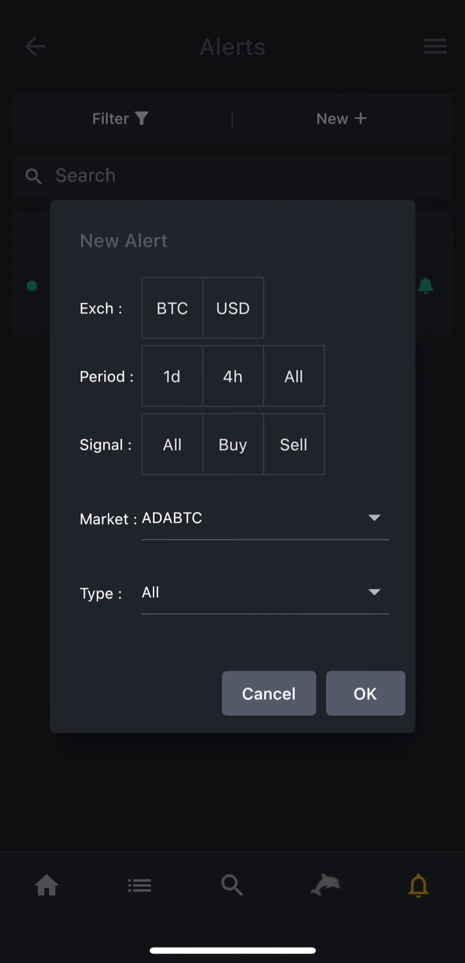
left_click(232, 307)
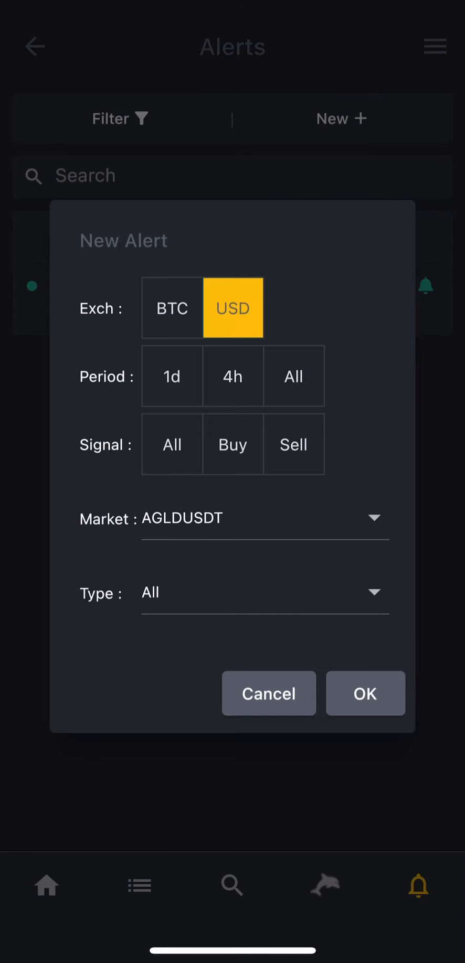
left_click(172, 377)
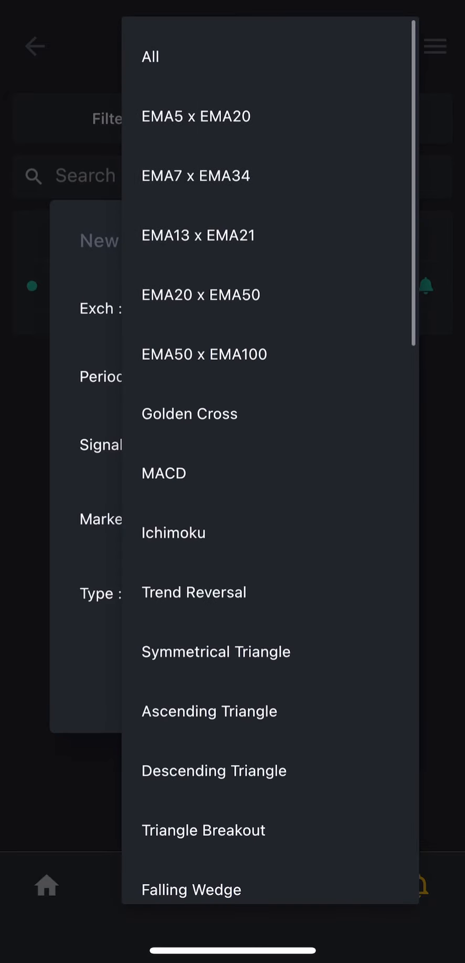
scroll("down", 3)
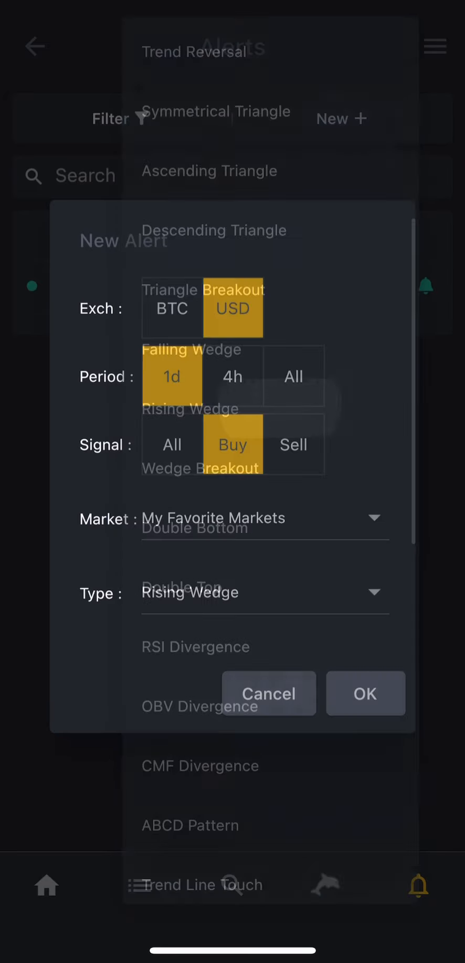
left_click(365, 692)
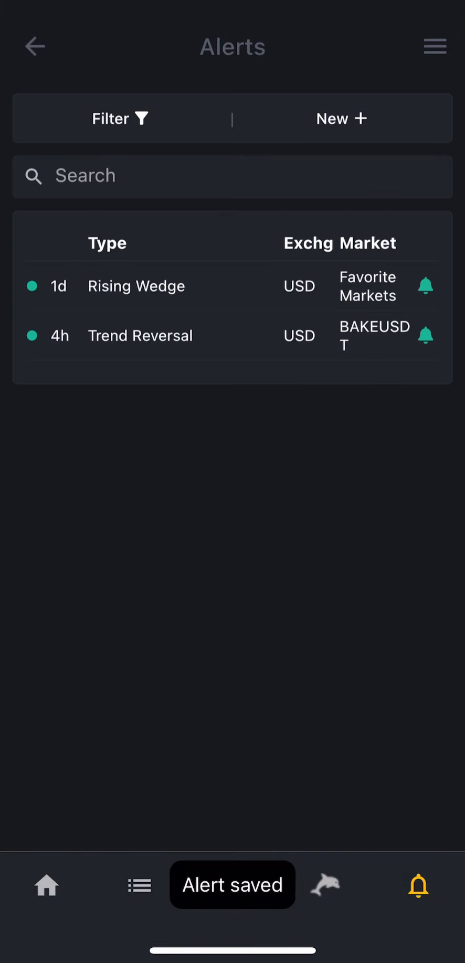